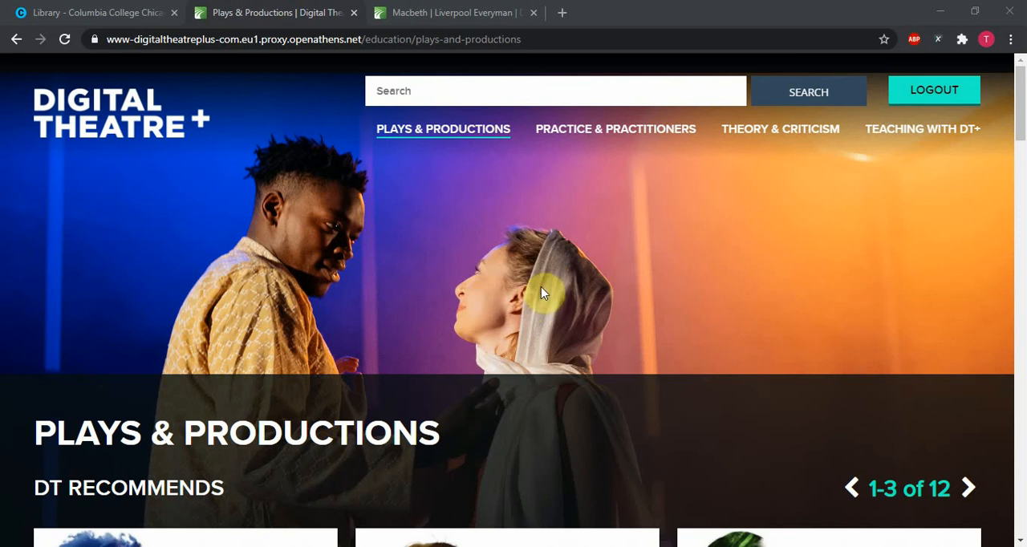
pyautogui.moveTo(523, 280)
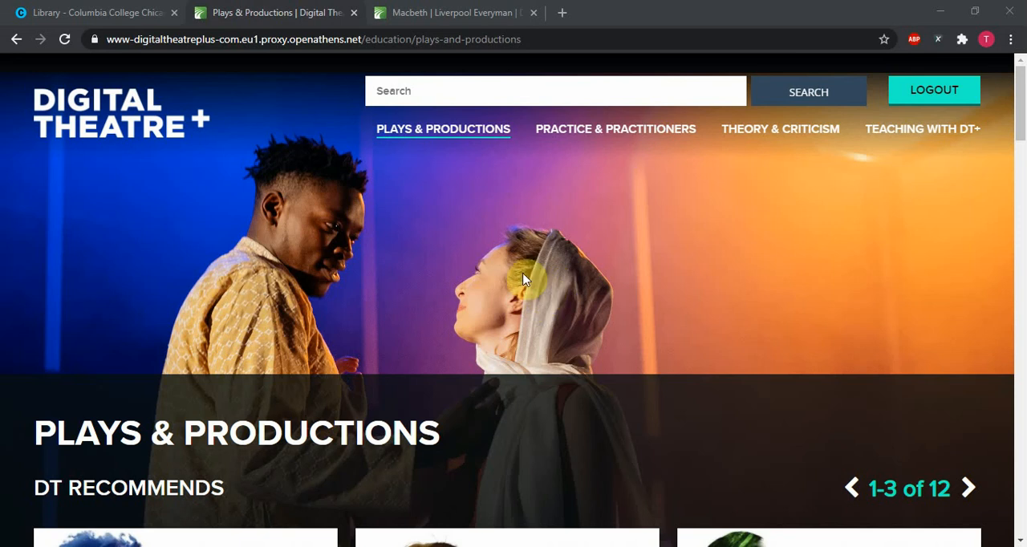
pyautogui.moveTo(236, 125)
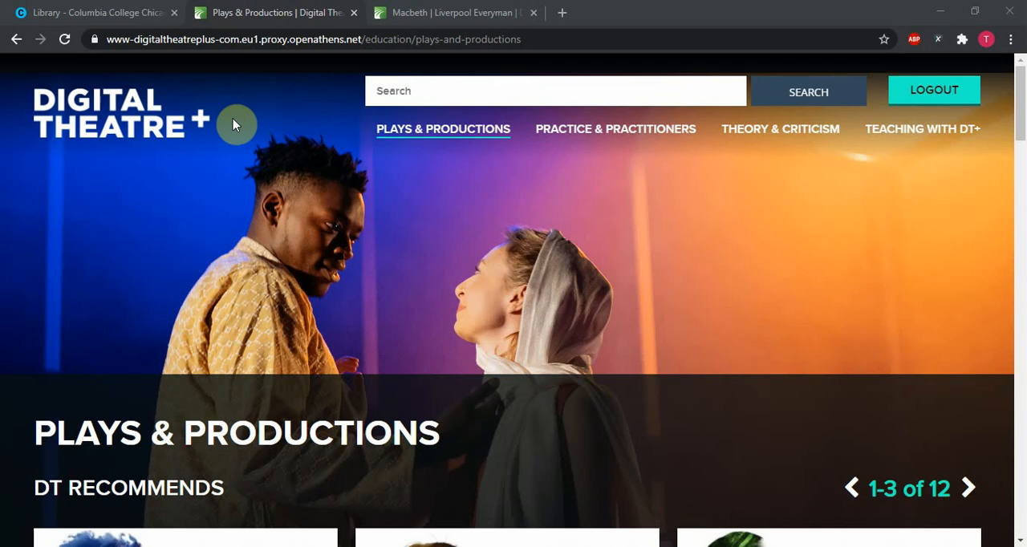
pyautogui.moveTo(204, 199)
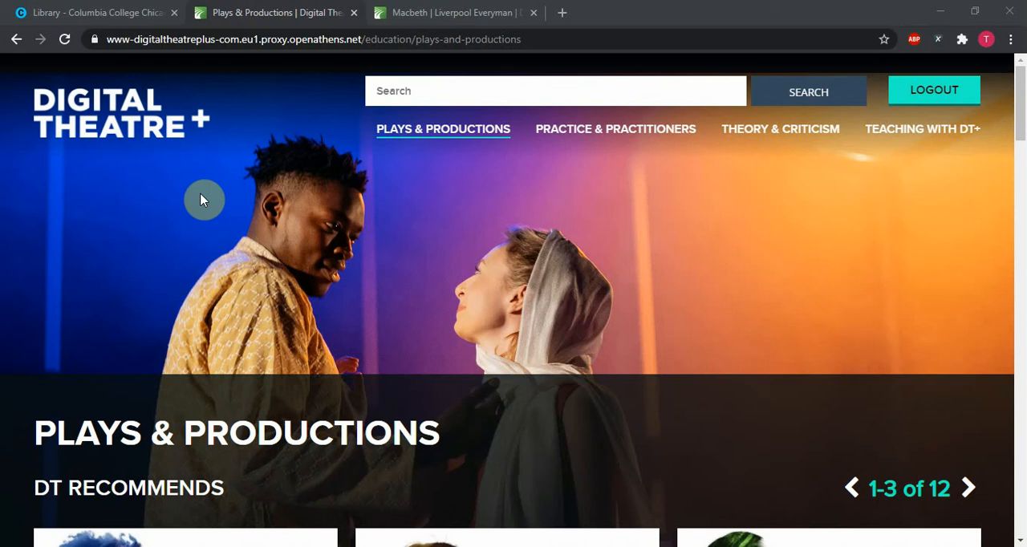
pyautogui.moveTo(193, 254)
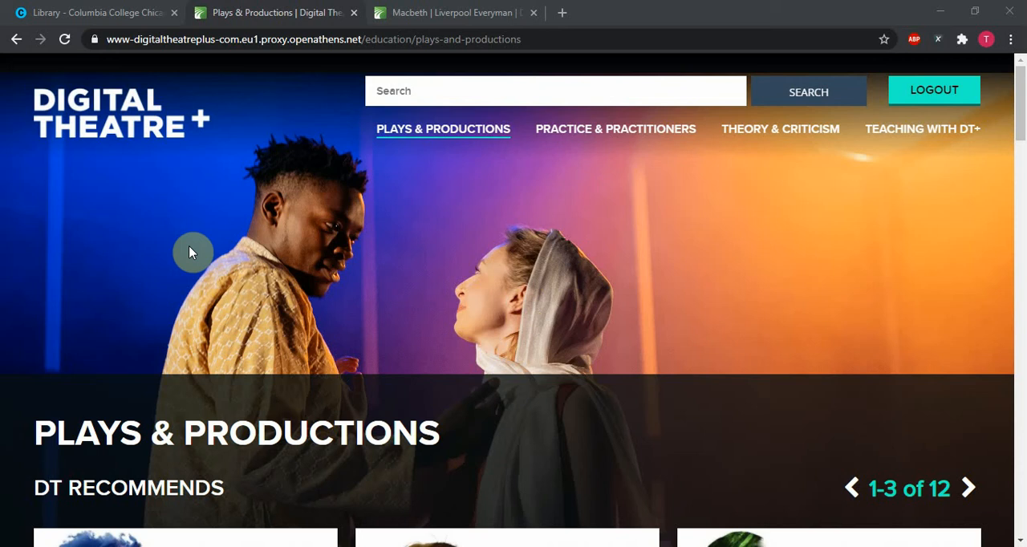
pyautogui.moveTo(200, 143)
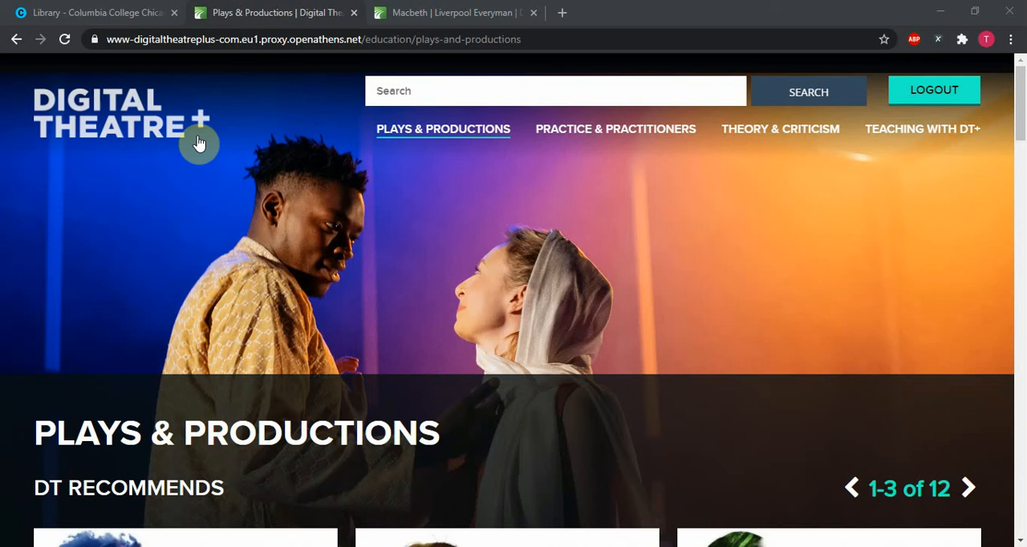
# Step: Show the library's A–Z Databases list filtered to the letter D
pyautogui.click(97, 13)
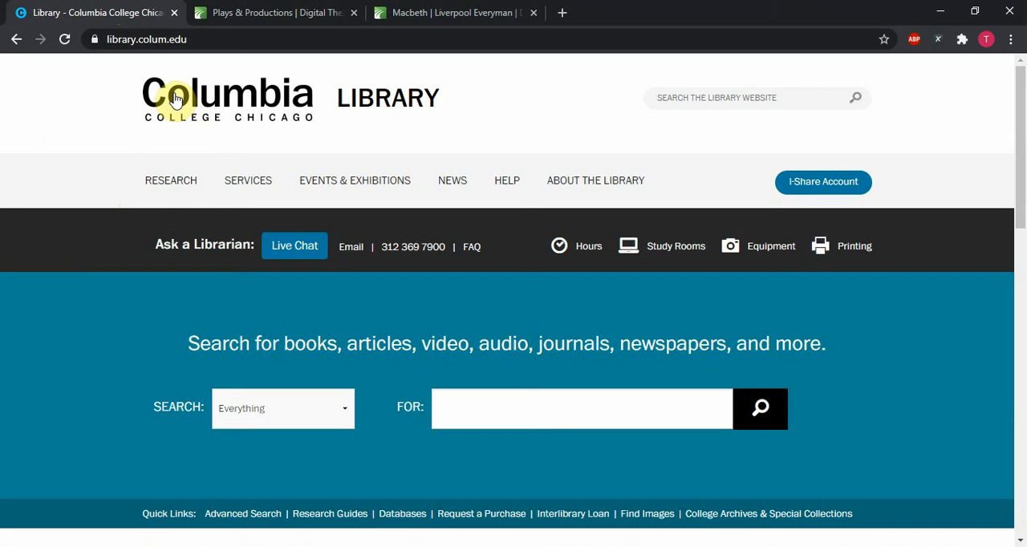
pyautogui.moveTo(160, 115)
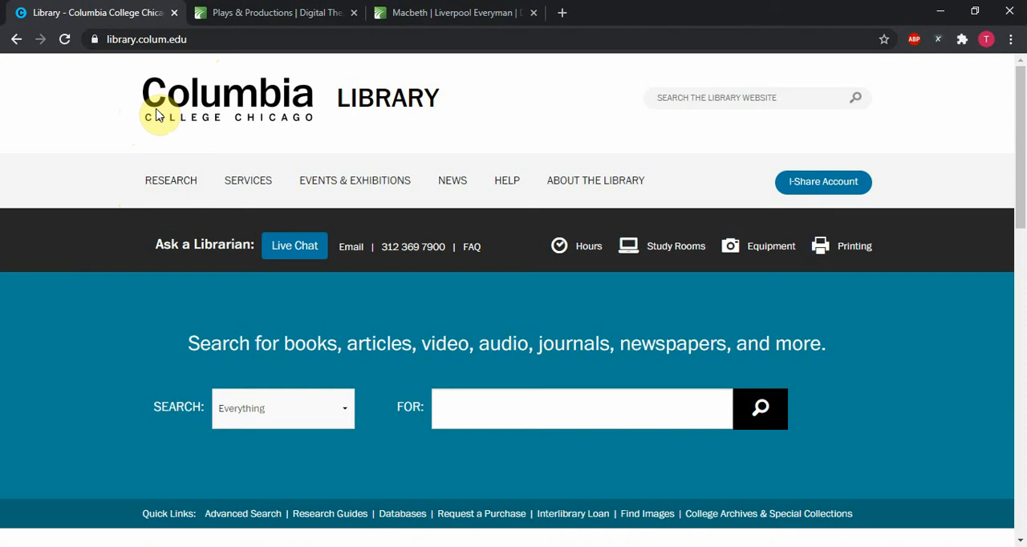
pyautogui.moveTo(416, 525)
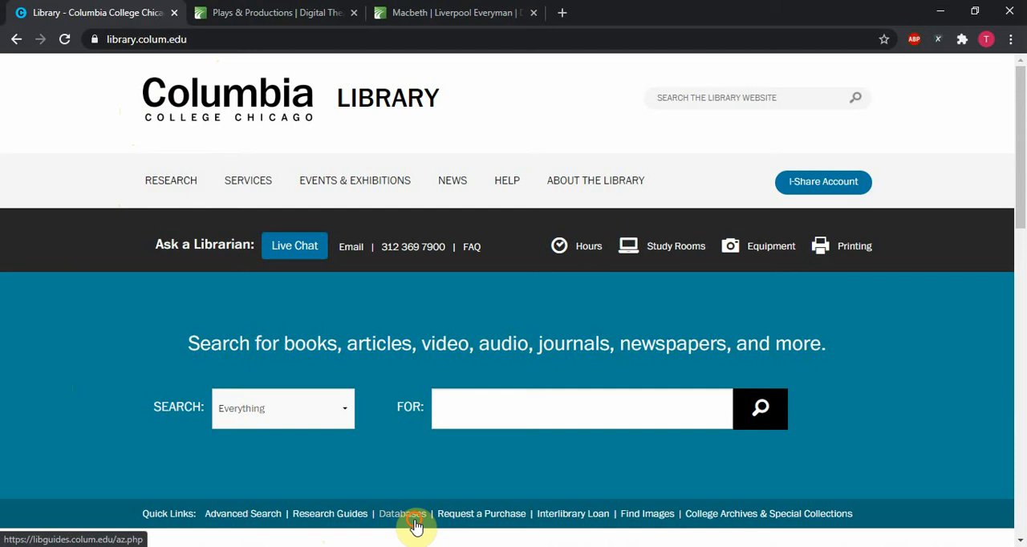
pyautogui.click(404, 514)
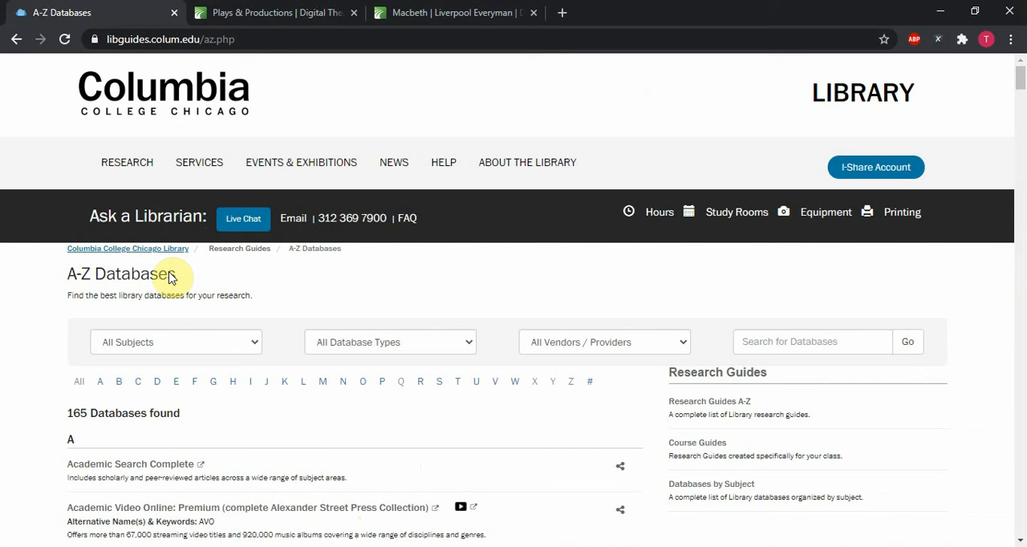
pyautogui.click(157, 382)
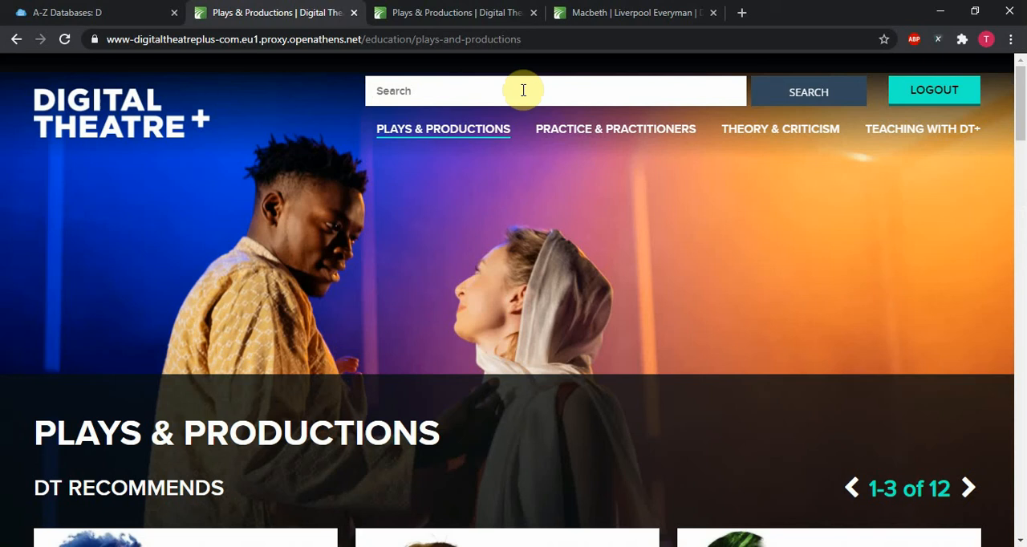
pyautogui.moveTo(465, 283)
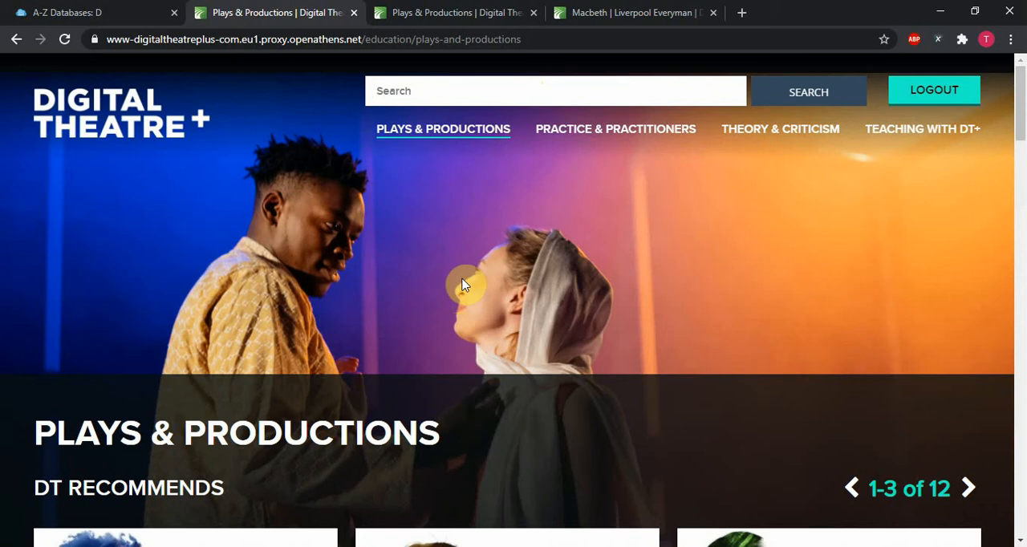
pyautogui.moveTo(476, 132)
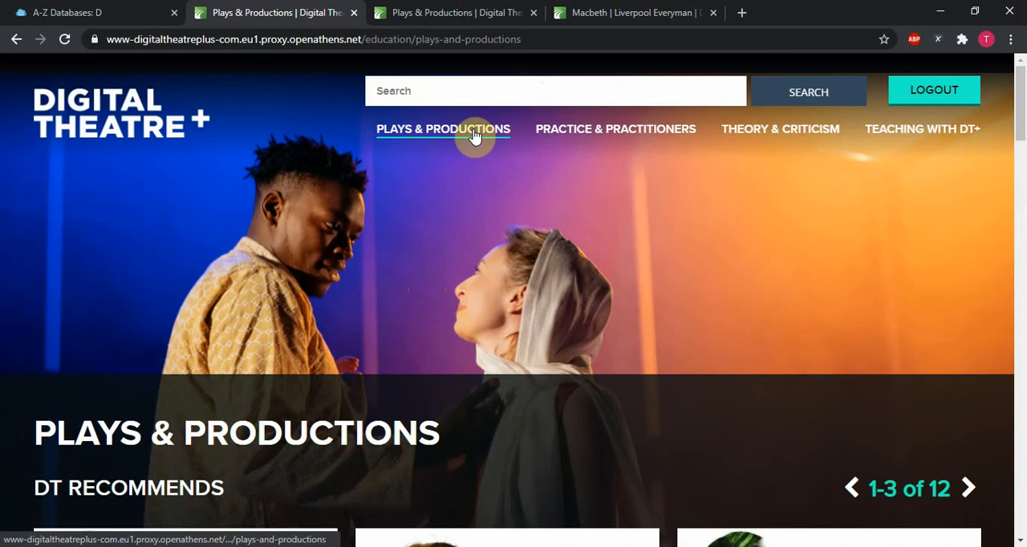
pyautogui.moveTo(592, 138)
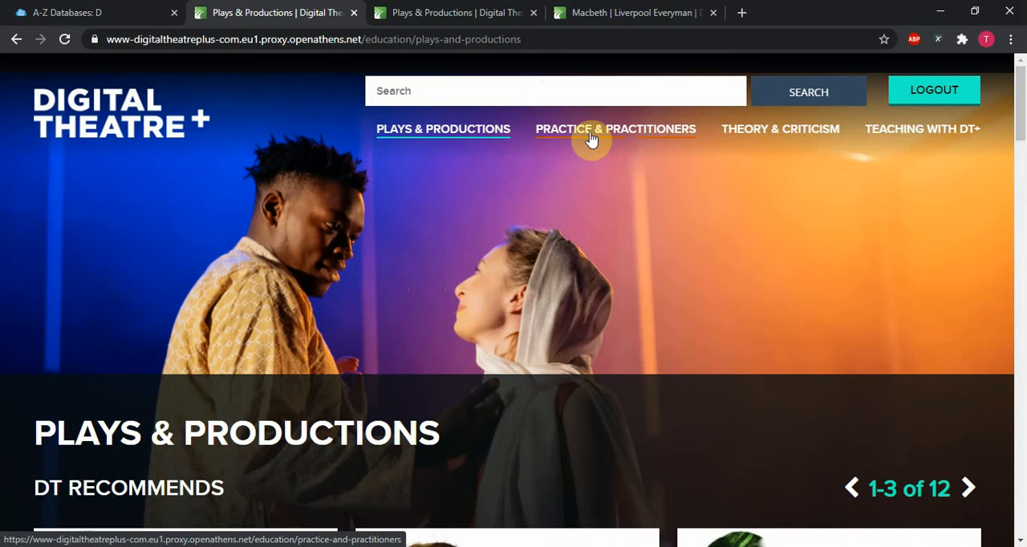
# Step: Go to the Practice & Practitioners section from the top navigation
pyautogui.click(591, 129)
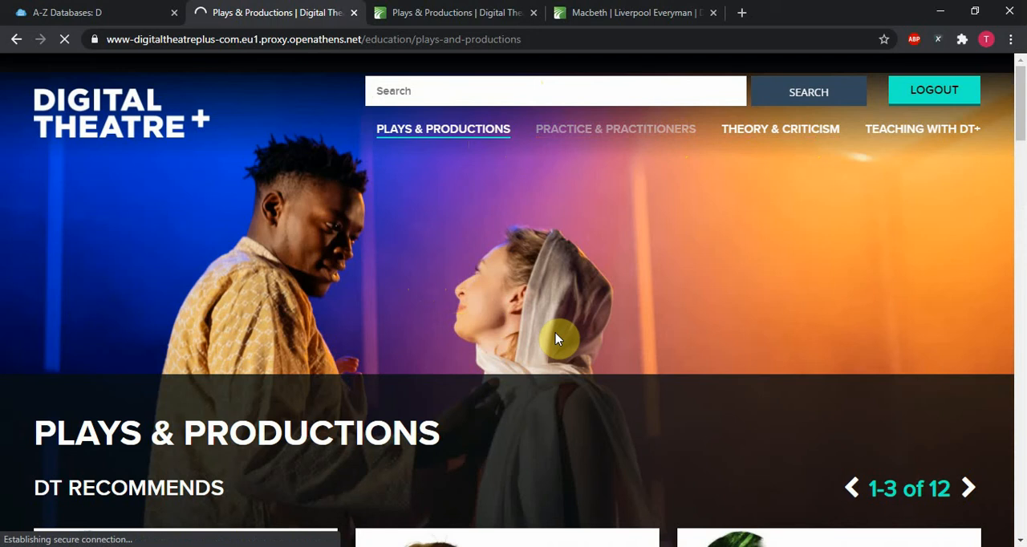
pyautogui.moveTo(559, 334)
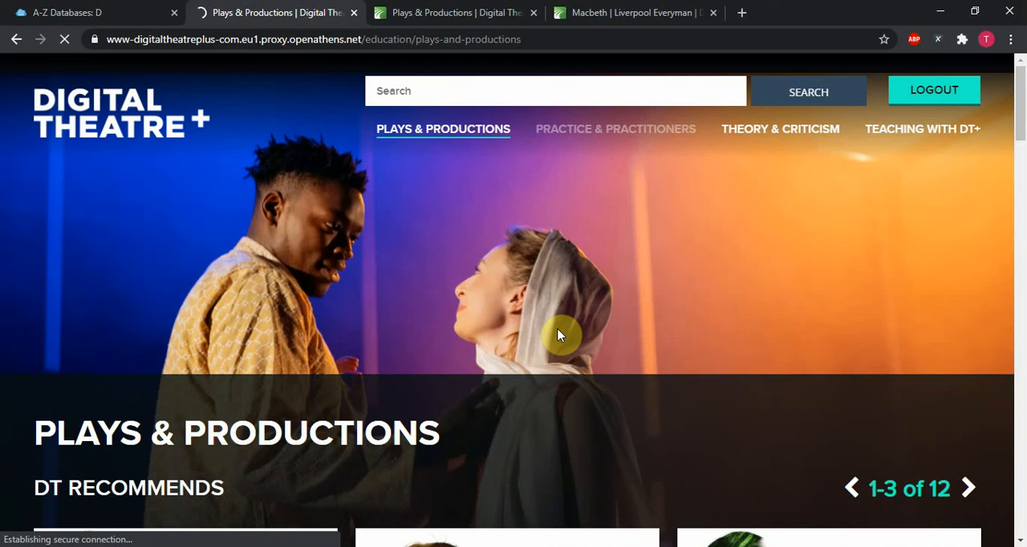
pyautogui.click(616, 128)
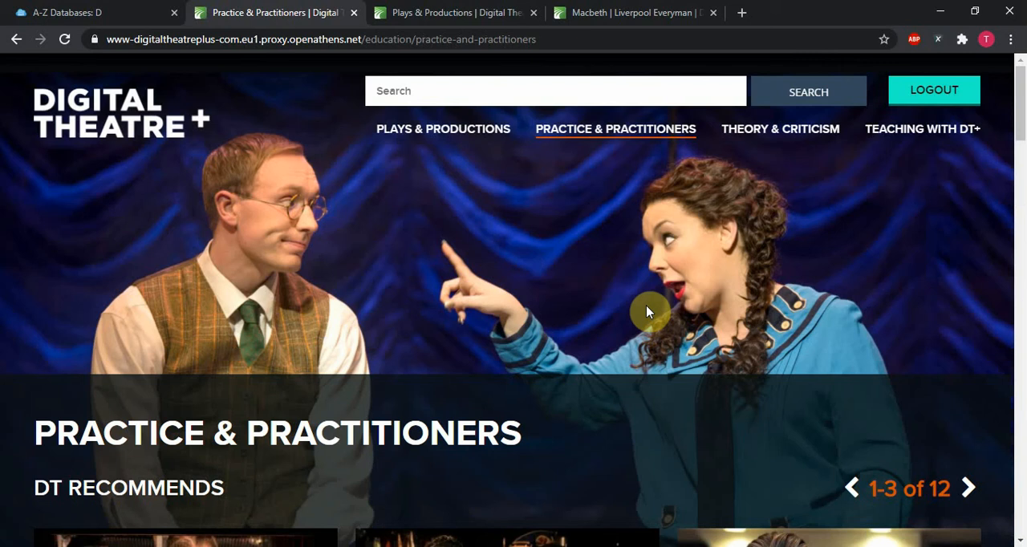
# Step: Scroll past the Featured row to the role, practice and curriculum filter panel
pyautogui.scroll(-3)
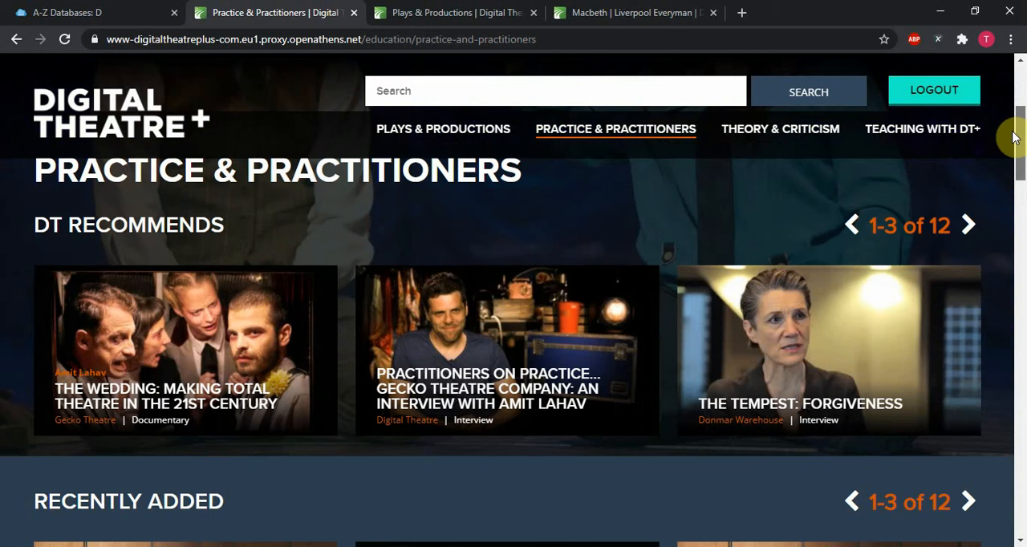
pyautogui.scroll(-3)
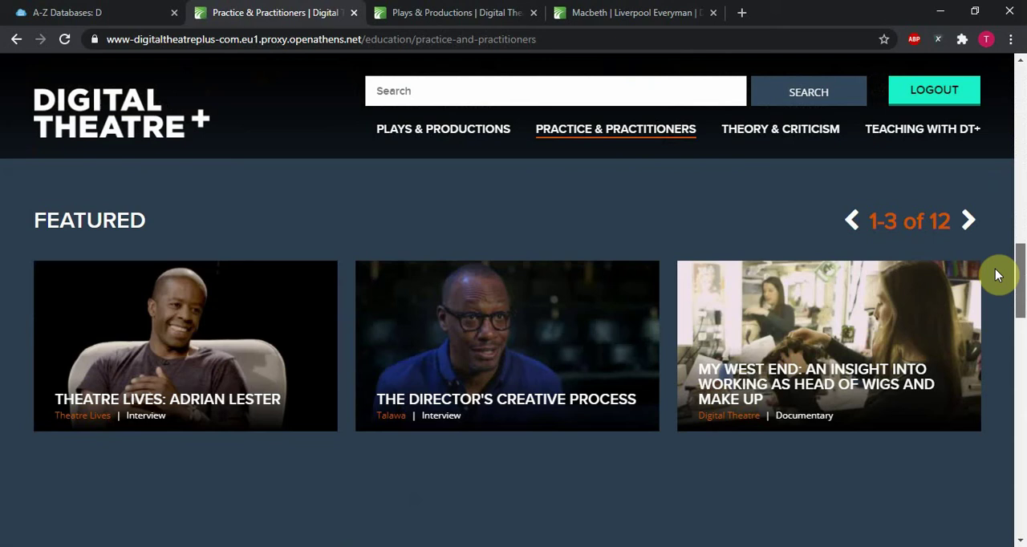
pyautogui.scroll(-3)
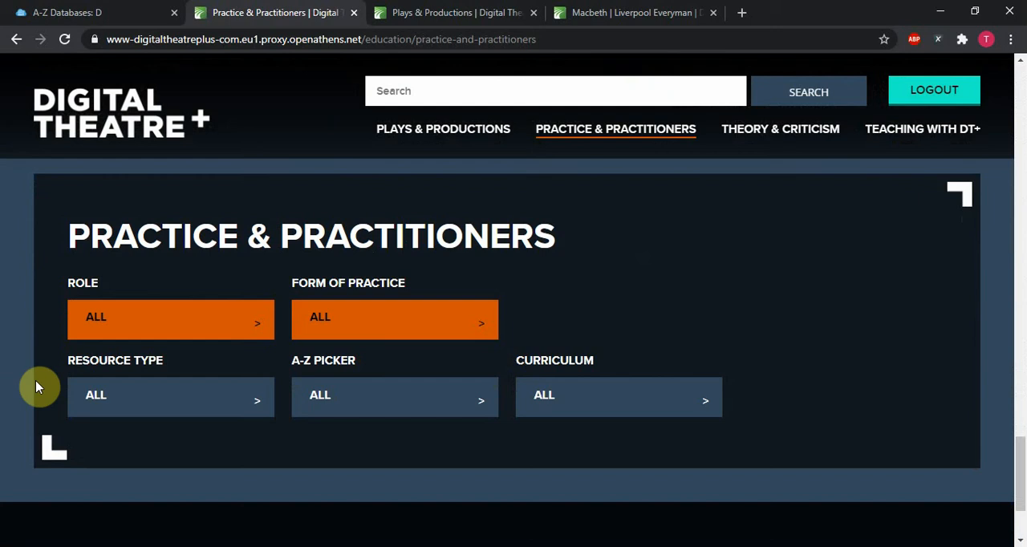
pyautogui.moveTo(36, 428)
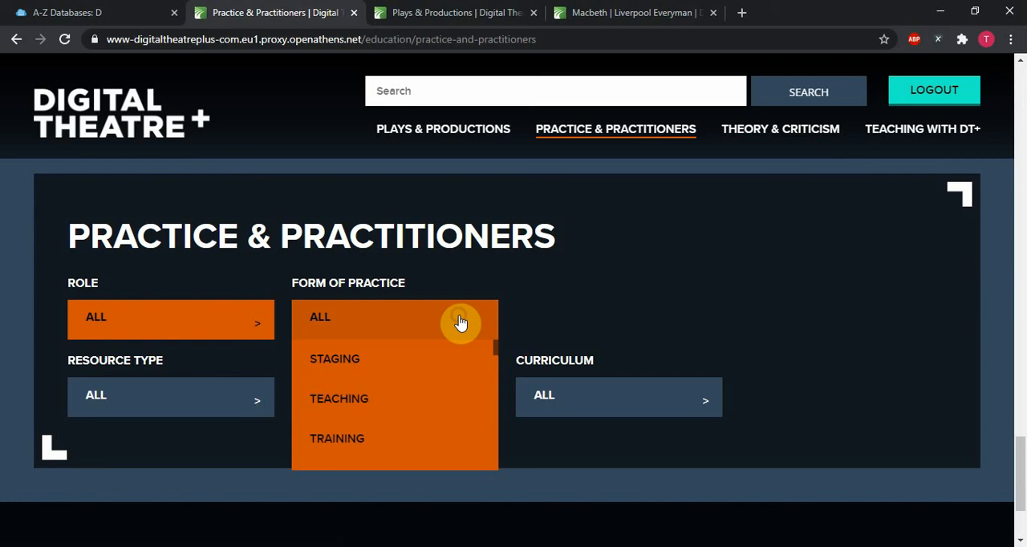
# Step: Apply a filter narrowing Practice & Practitioners to 12 interview video results
pyautogui.click(170, 318)
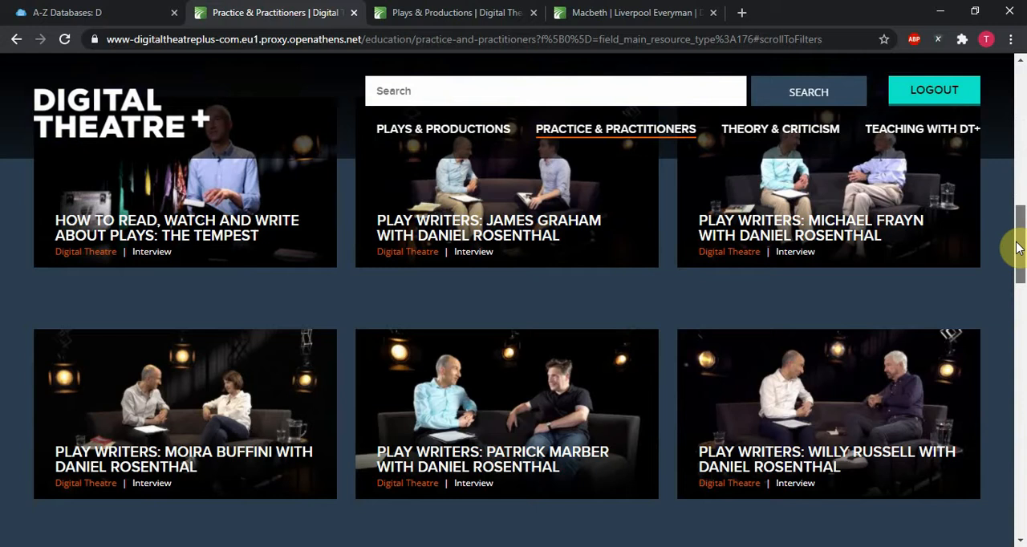
pyautogui.scroll(-3)
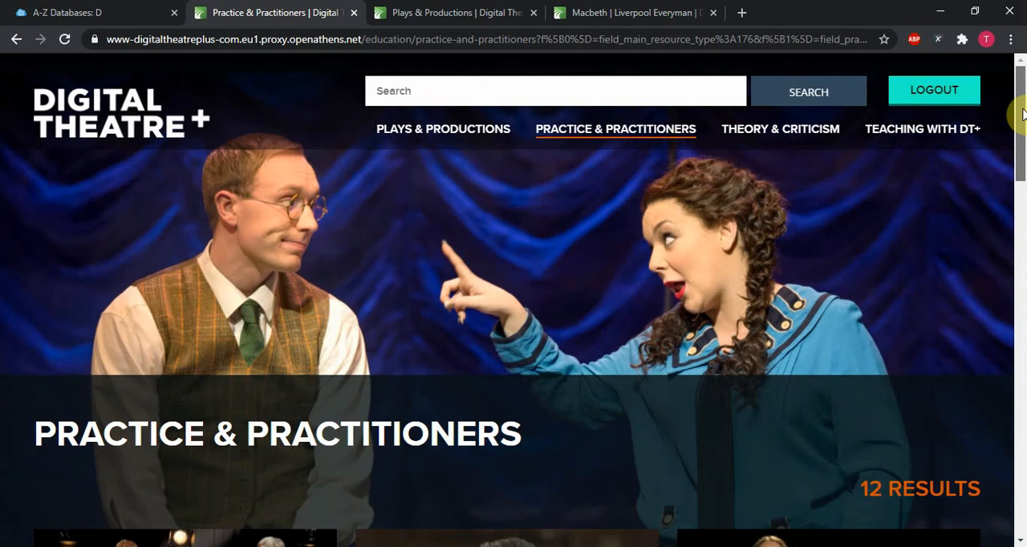
pyautogui.moveTo(521, 90)
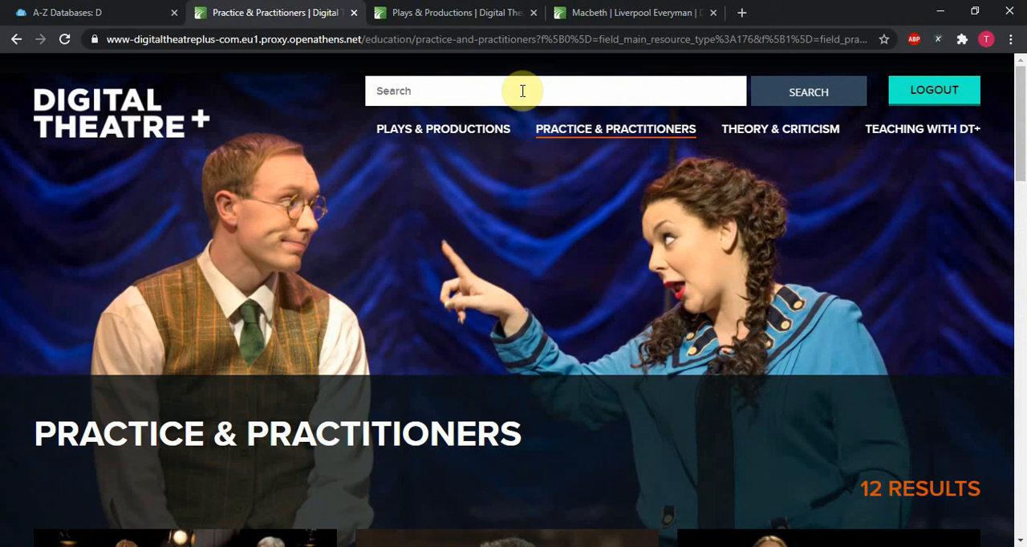
# Step: Search the whole site for 'macbeth', returning 62 matches
pyautogui.write('macbeth')
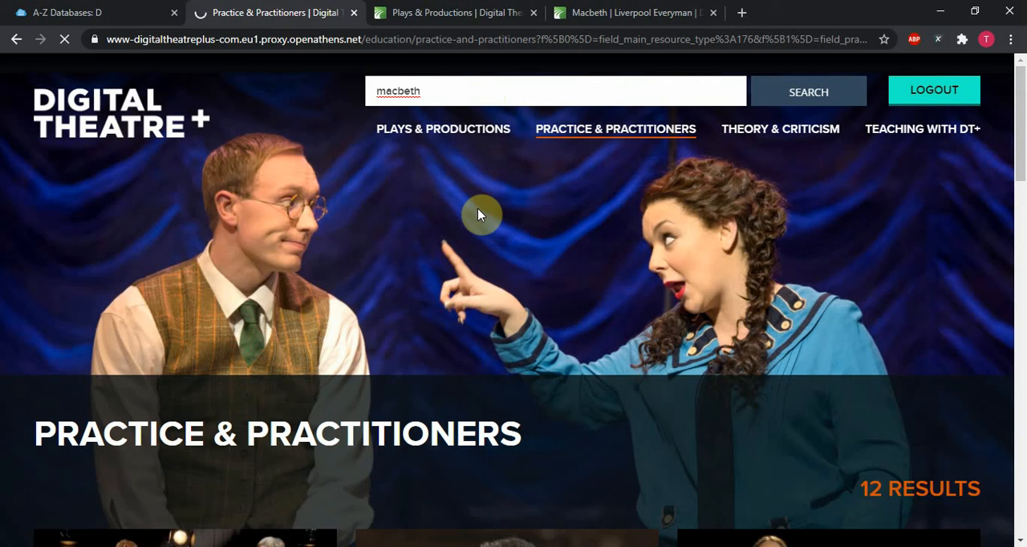
pyautogui.click(809, 90)
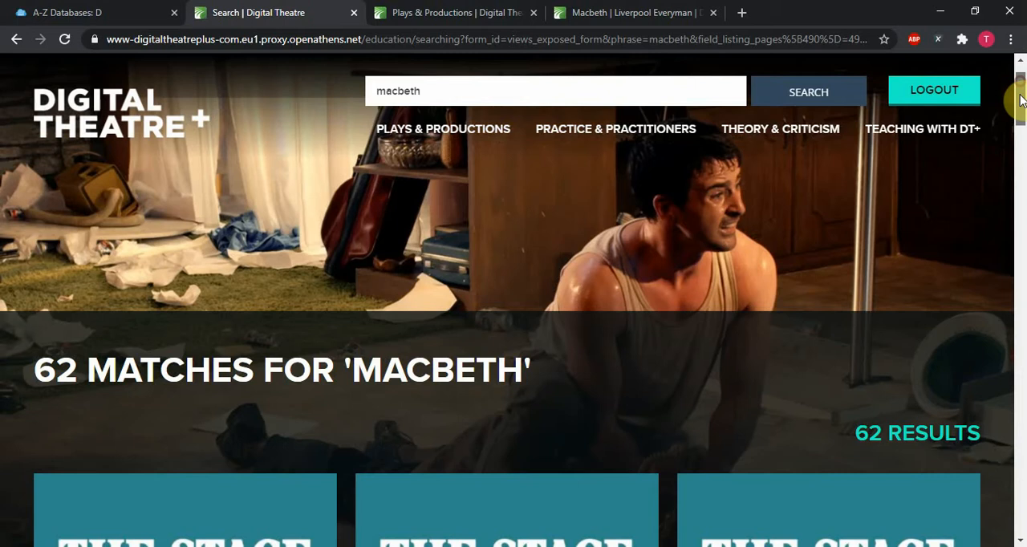
pyautogui.scroll(-3)
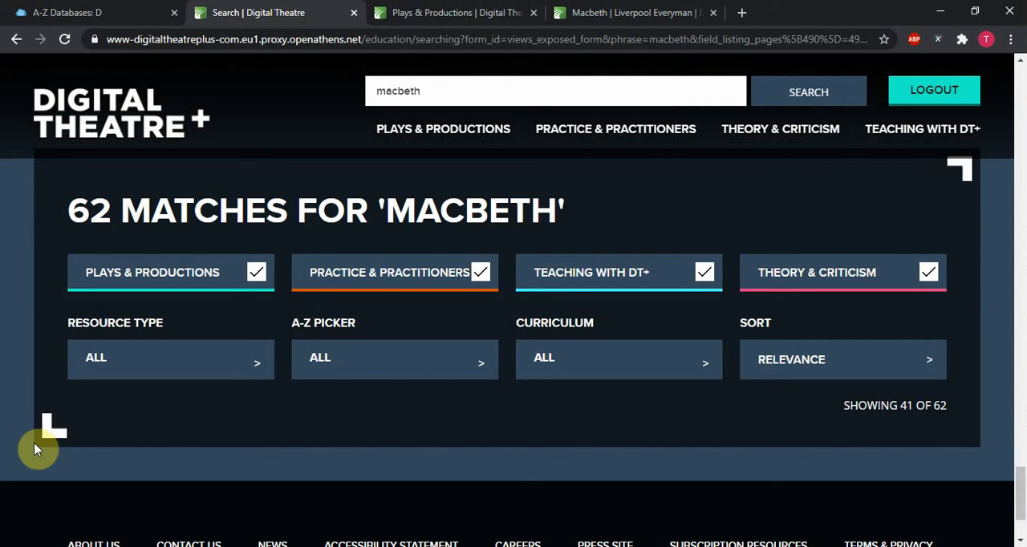
pyautogui.moveTo(122, 421)
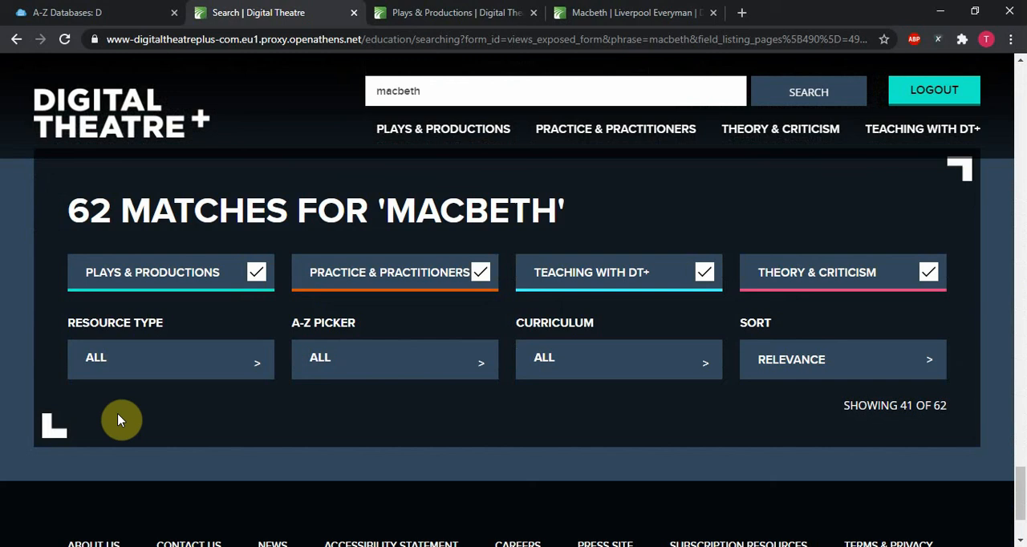
pyautogui.moveTo(213, 424)
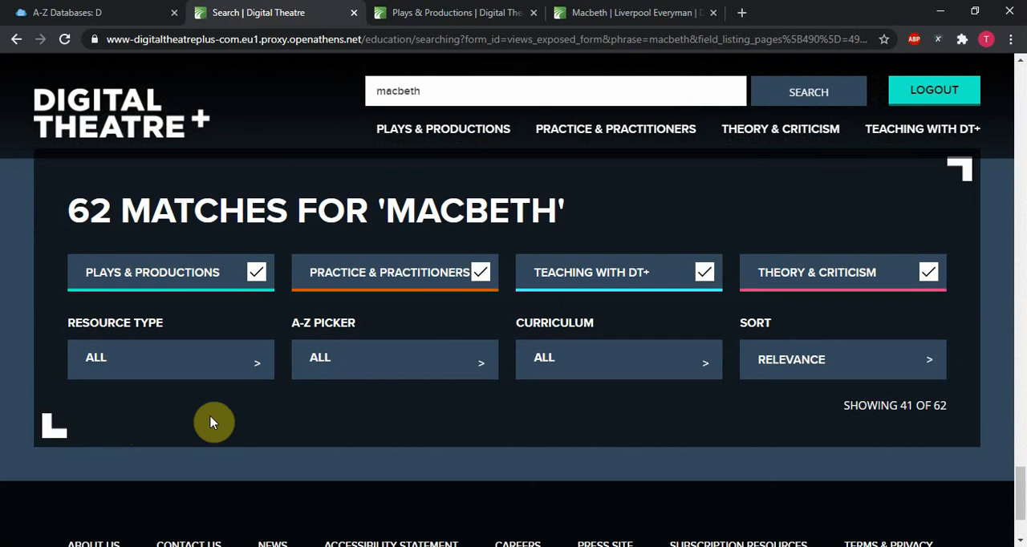
# Step: Set the Resource Type filter to Production, leaving 11 Macbeth results
pyautogui.click(171, 358)
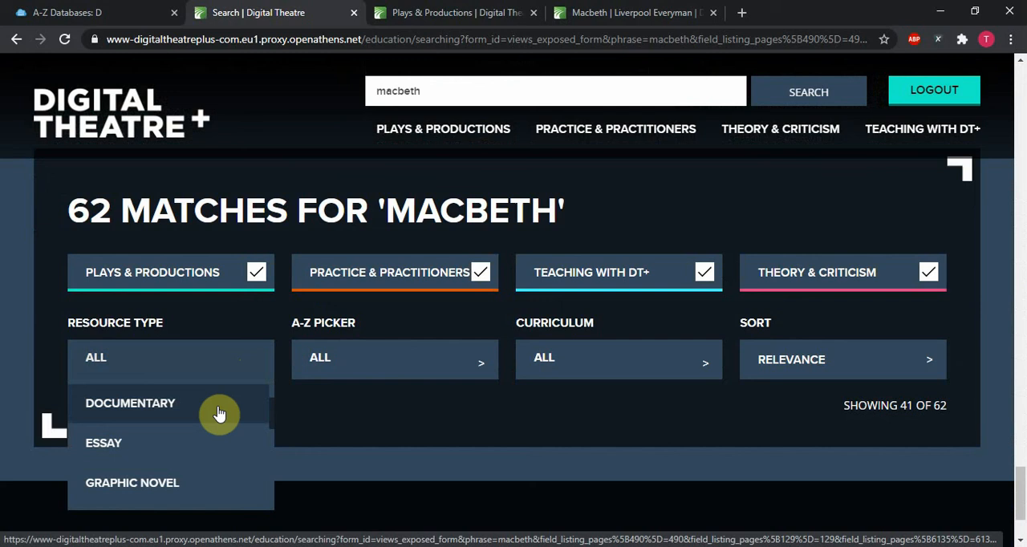
pyautogui.scroll(-3)
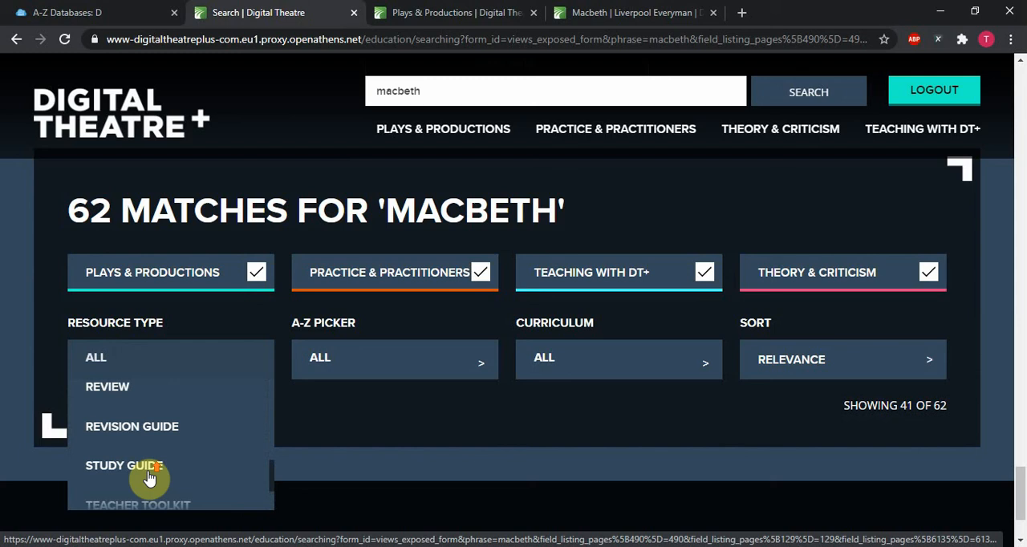
pyautogui.click(128, 465)
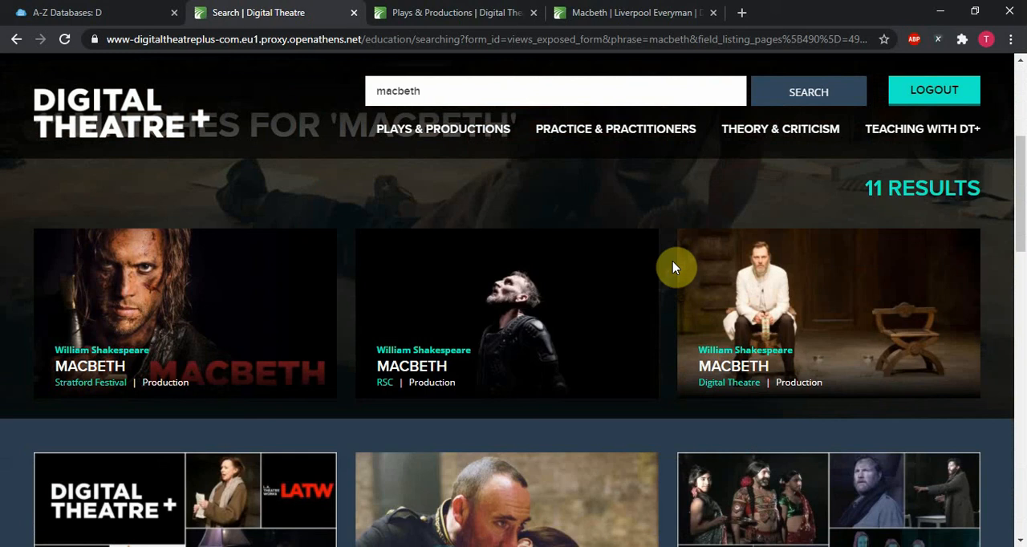
# Step: Open the MACBETH result card labelled RSC | Production
pyautogui.click(520, 309)
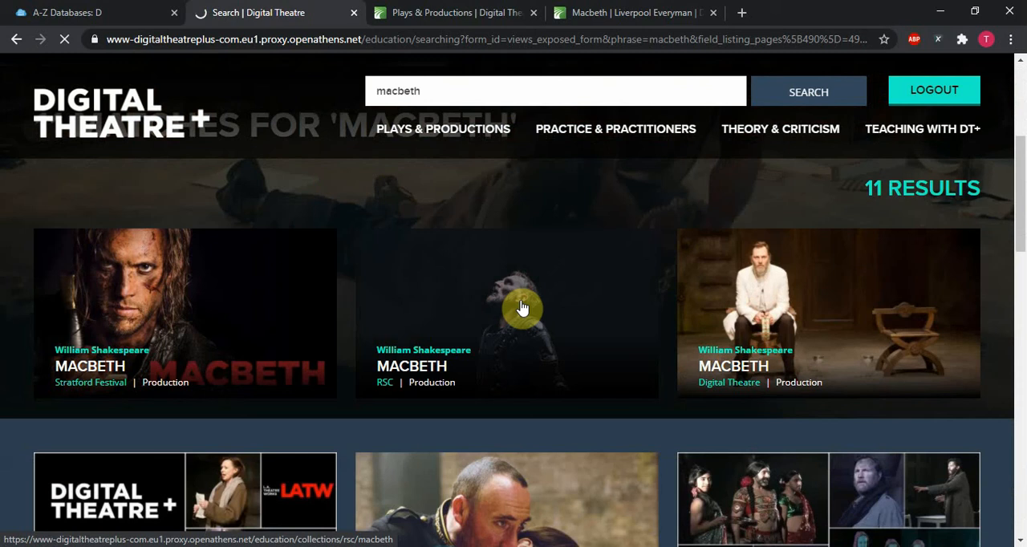
pyautogui.click(524, 310)
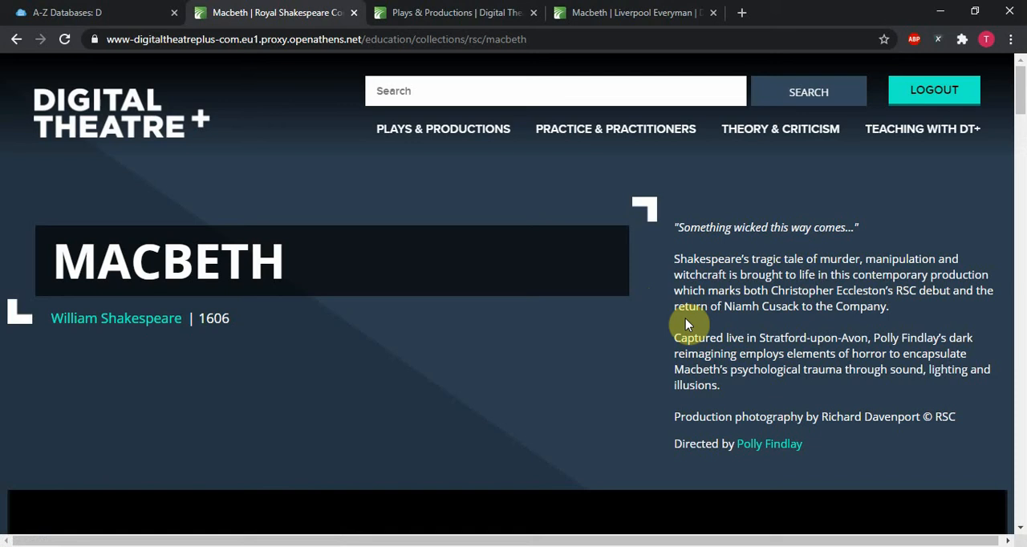
# Step: View the Gallery tab of photos for the RSC Macbeth production
pyautogui.scroll(-3)
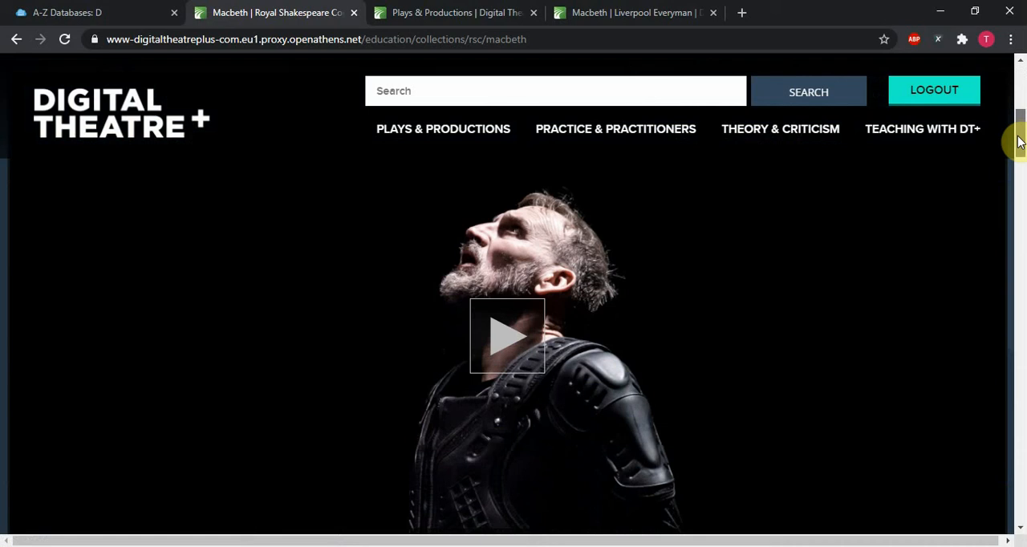
pyautogui.scroll(-3)
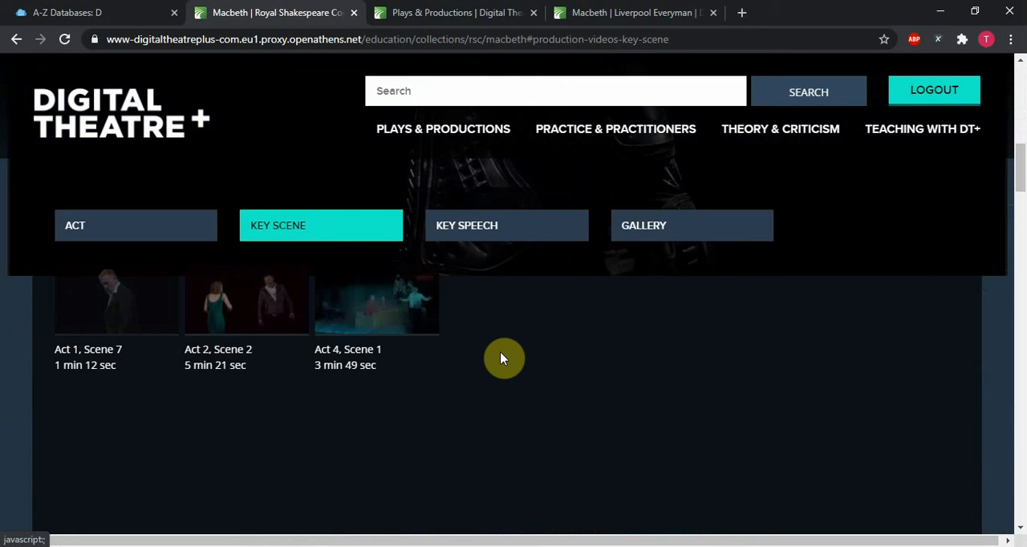
pyautogui.click(692, 225)
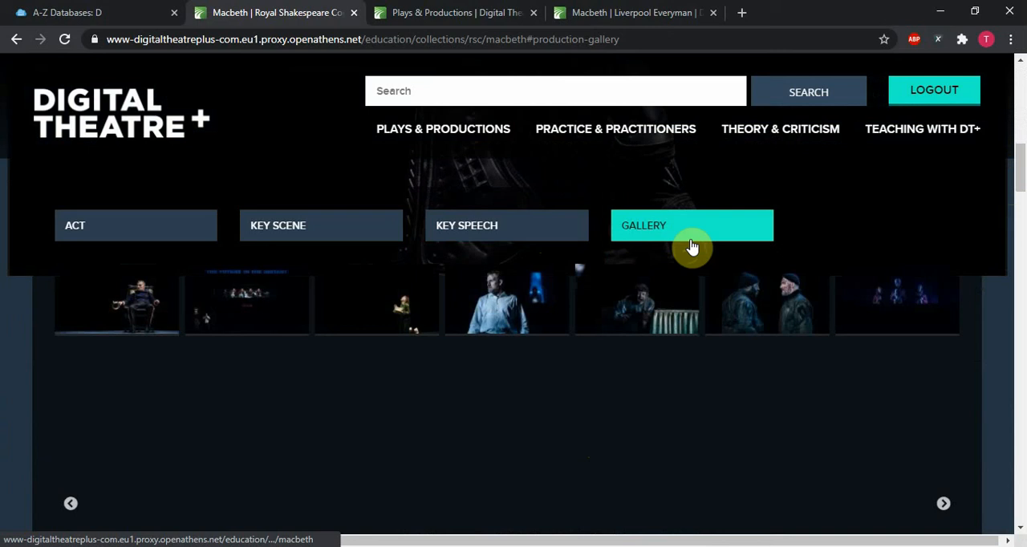
pyautogui.scroll(-3)
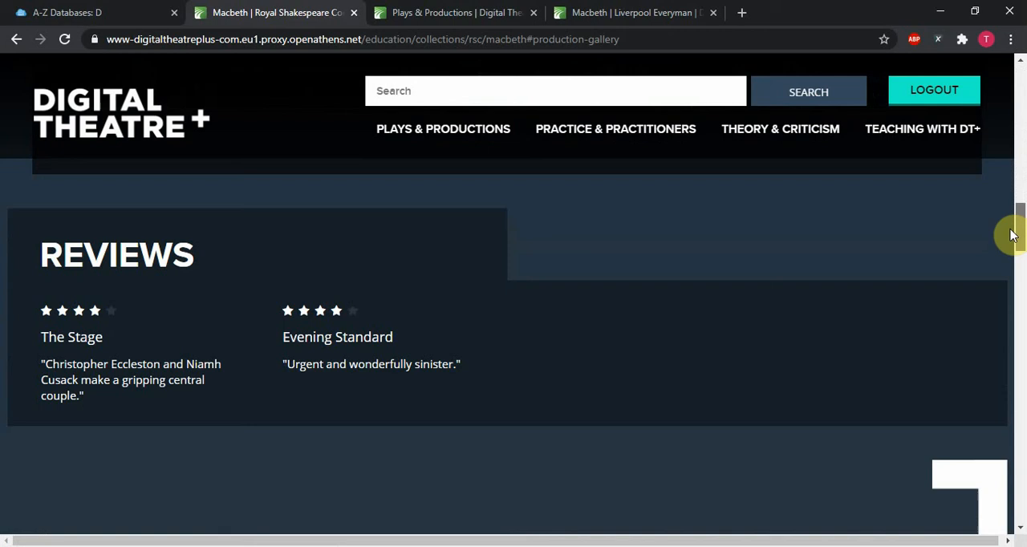
# Step: Browse reviews and related productions, then return to the library databases tab
pyautogui.scroll(-3)
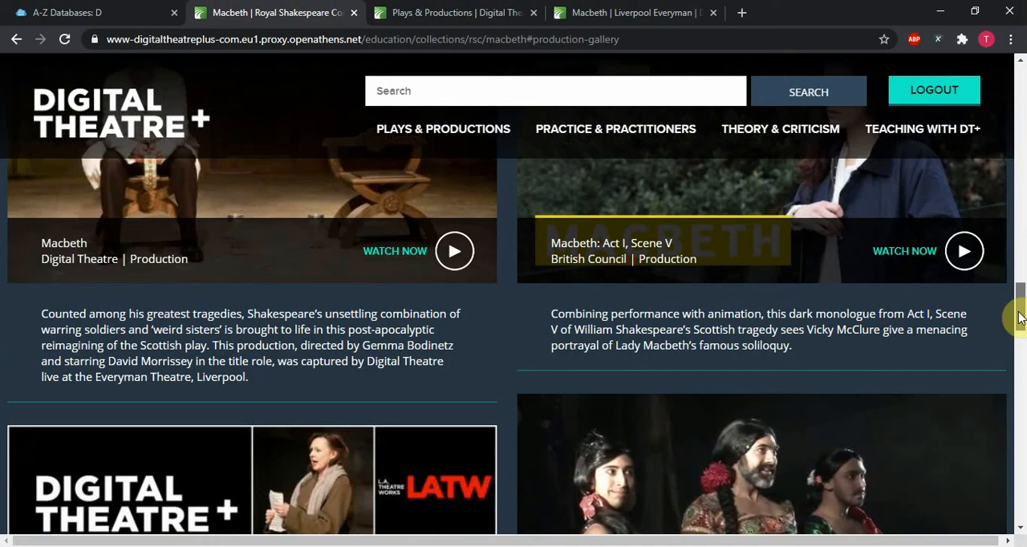
pyautogui.scroll(-3)
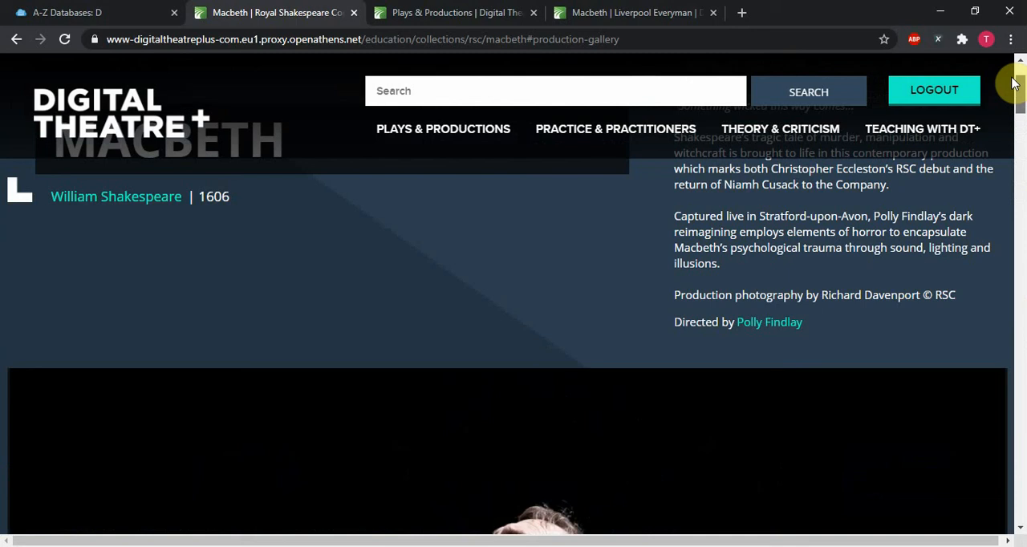
pyautogui.scroll(3)
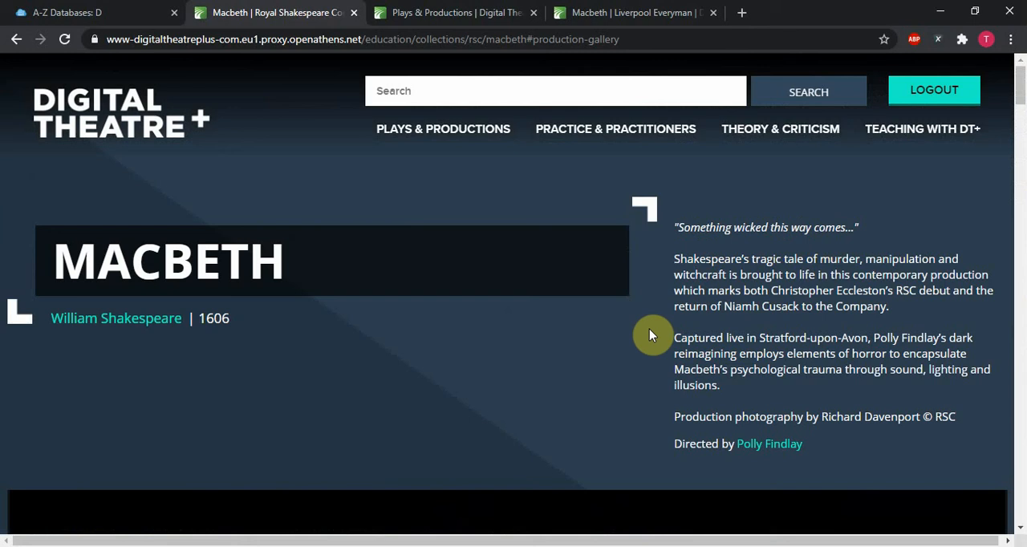
pyautogui.click(72, 13)
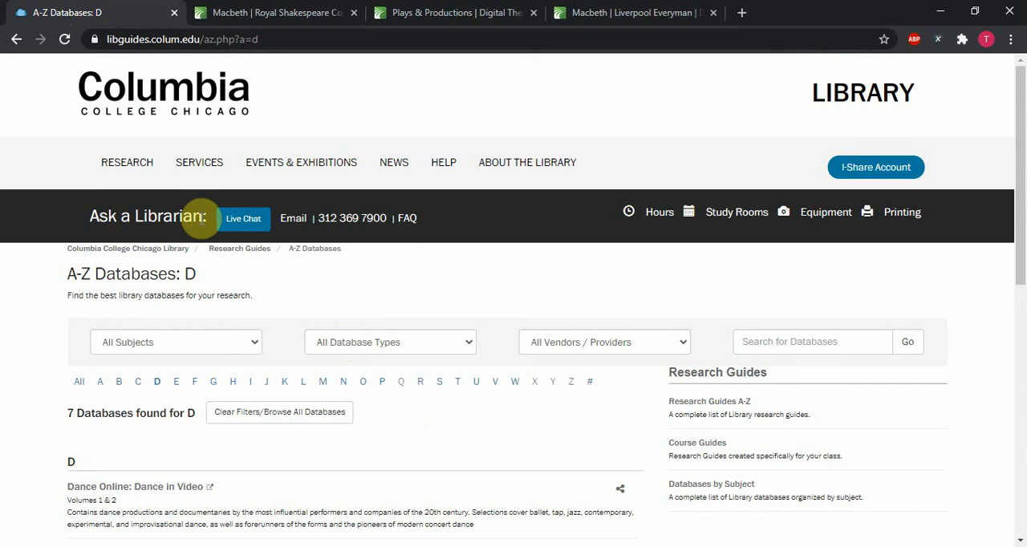
pyautogui.moveTo(231, 239)
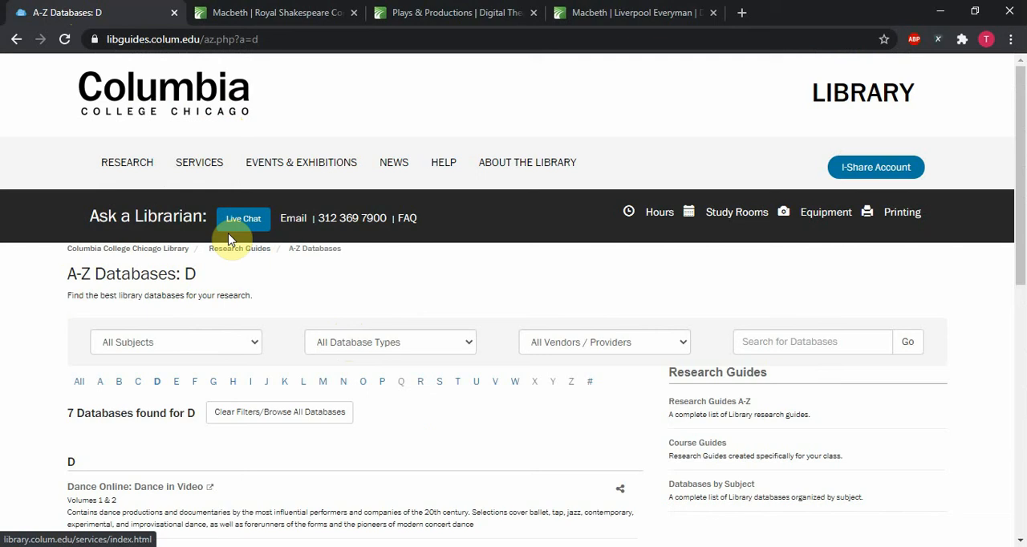